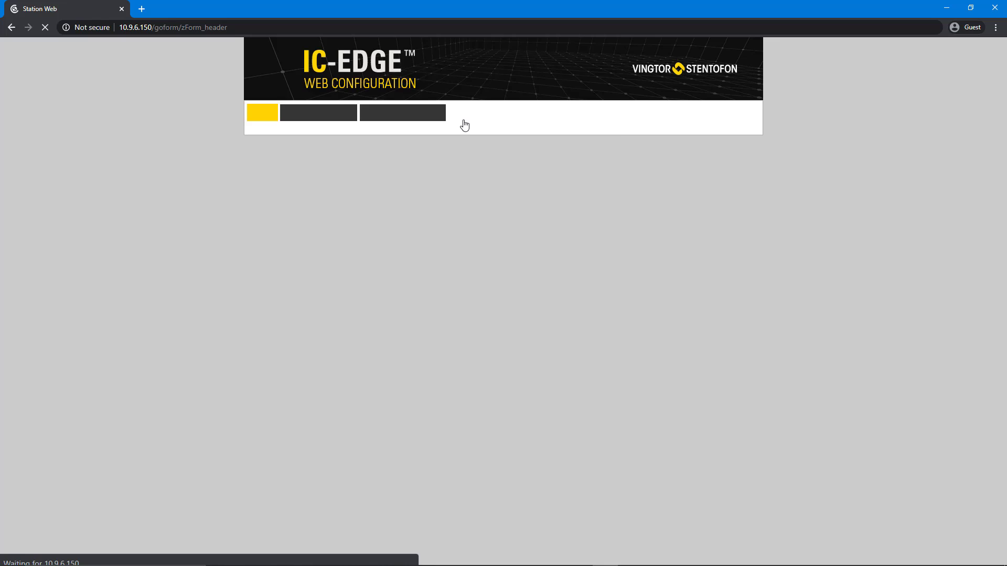
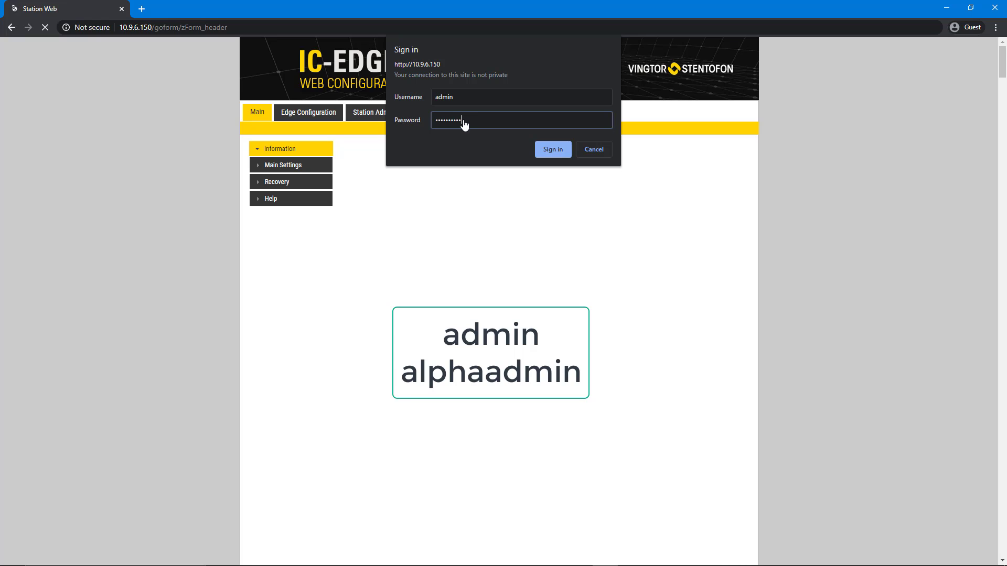
pyautogui.click(552, 148)
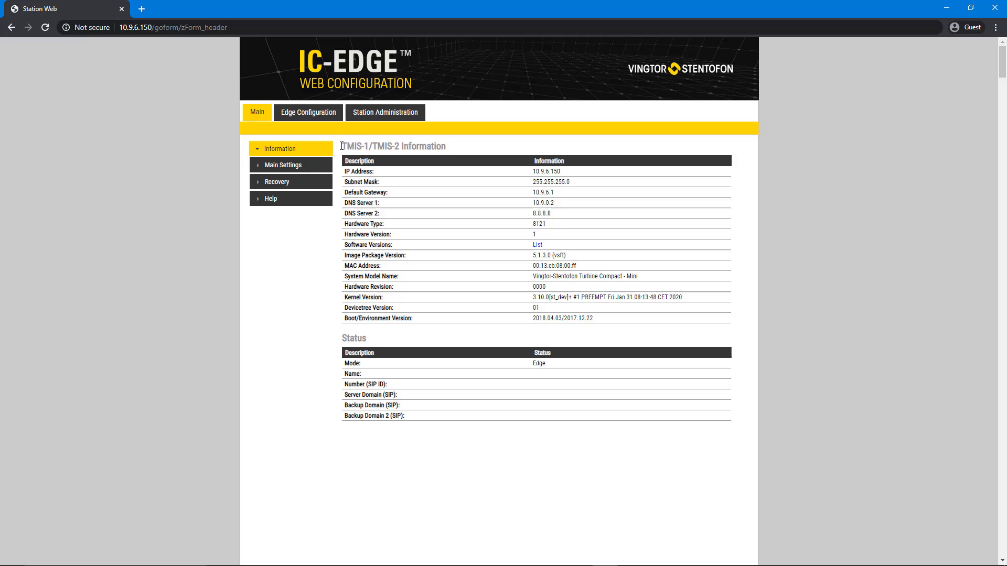
# Step: In Main Settings set Edge Controller mode with static IP 10.9.6.150, gateway 10.9.6.1, save and apply
pyautogui.click(283, 164)
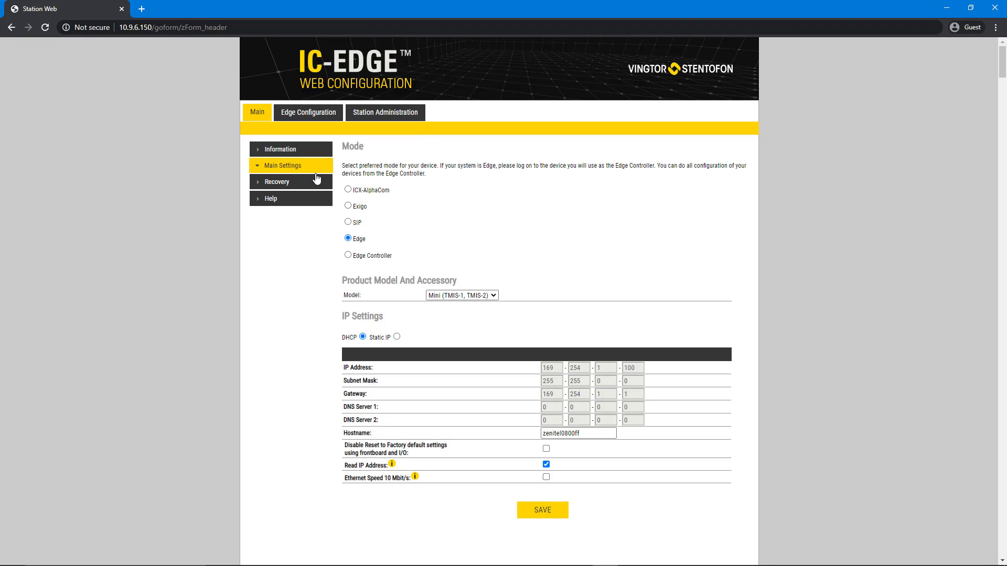
pyautogui.click(348, 256)
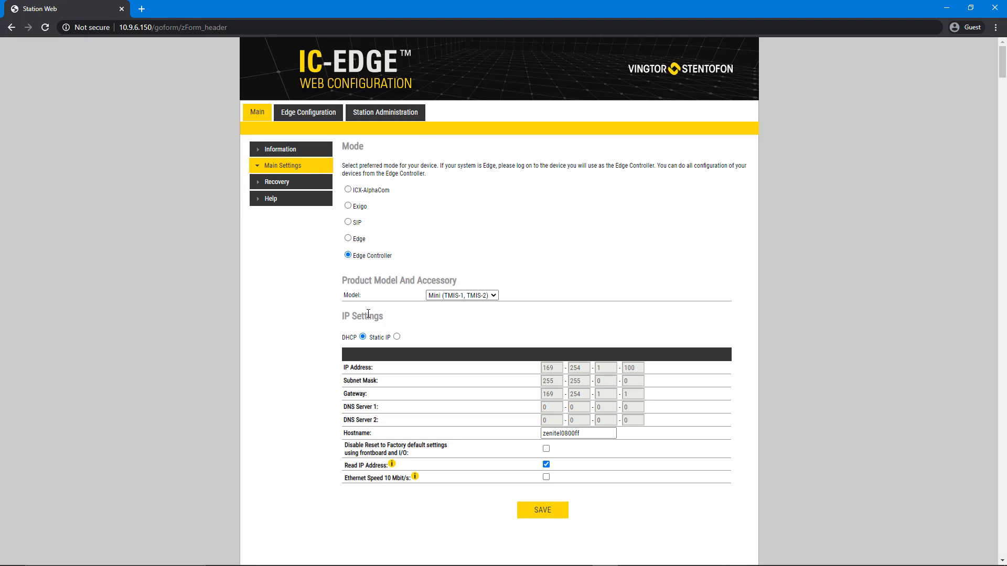
pyautogui.click(396, 336)
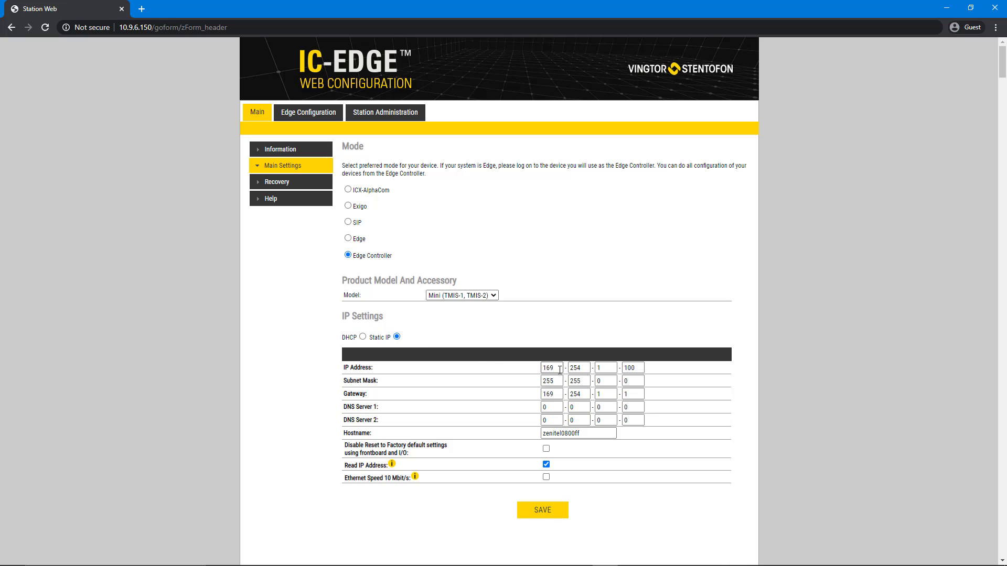
pyautogui.write('1')
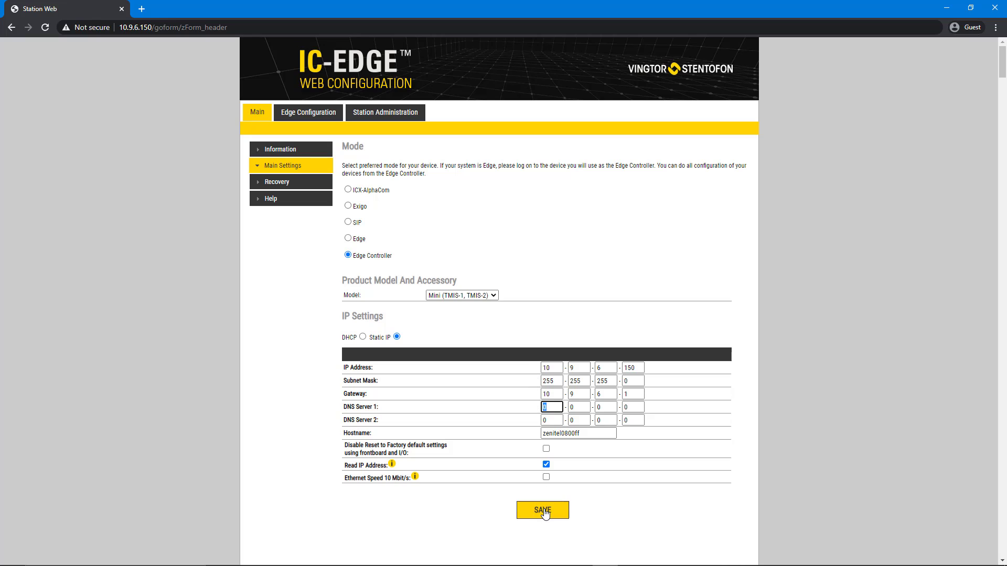
pyautogui.click(542, 509)
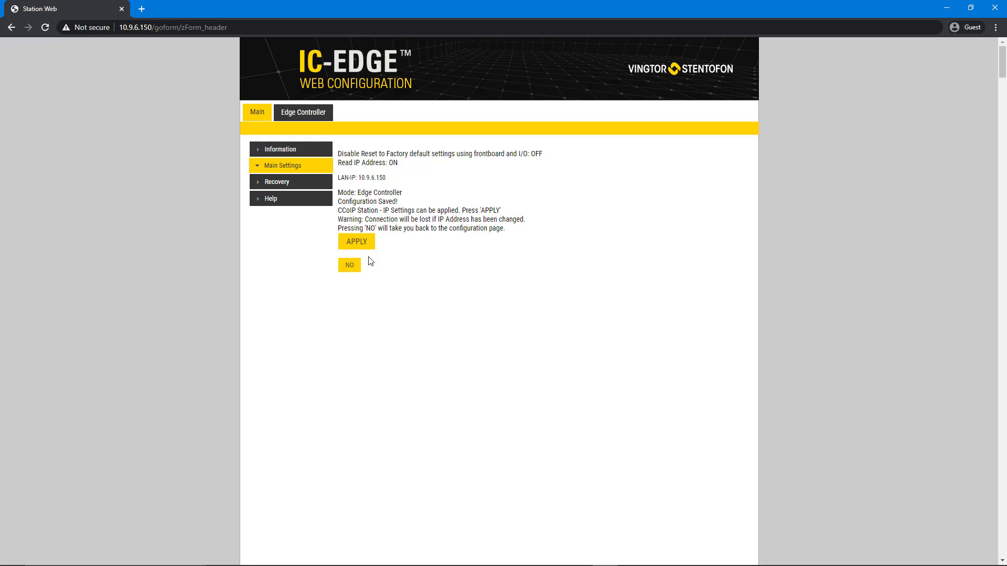
pyautogui.click(355, 241)
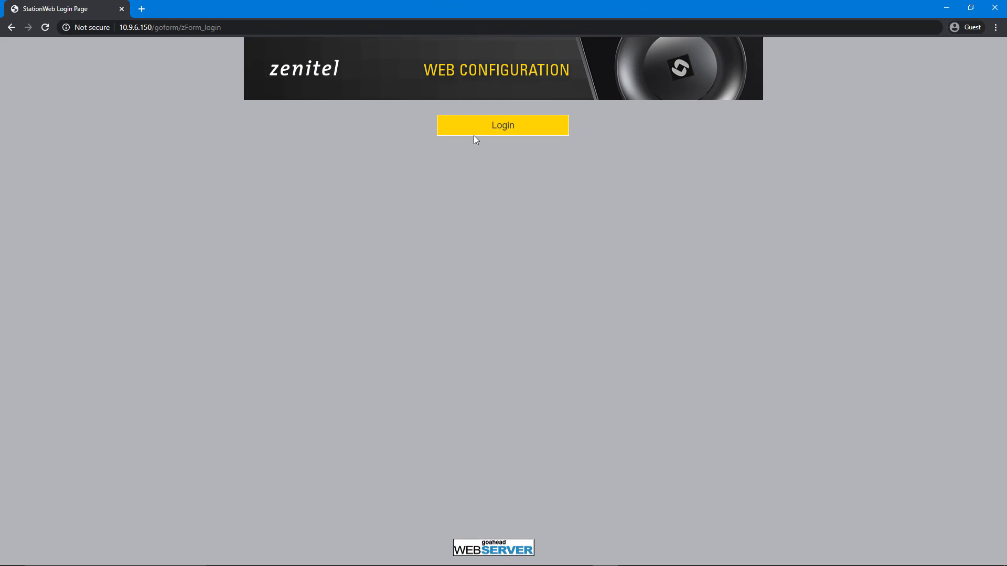
# Step: Log in again and expand System Configuration under the Edge Controller section
pyautogui.click(502, 125)
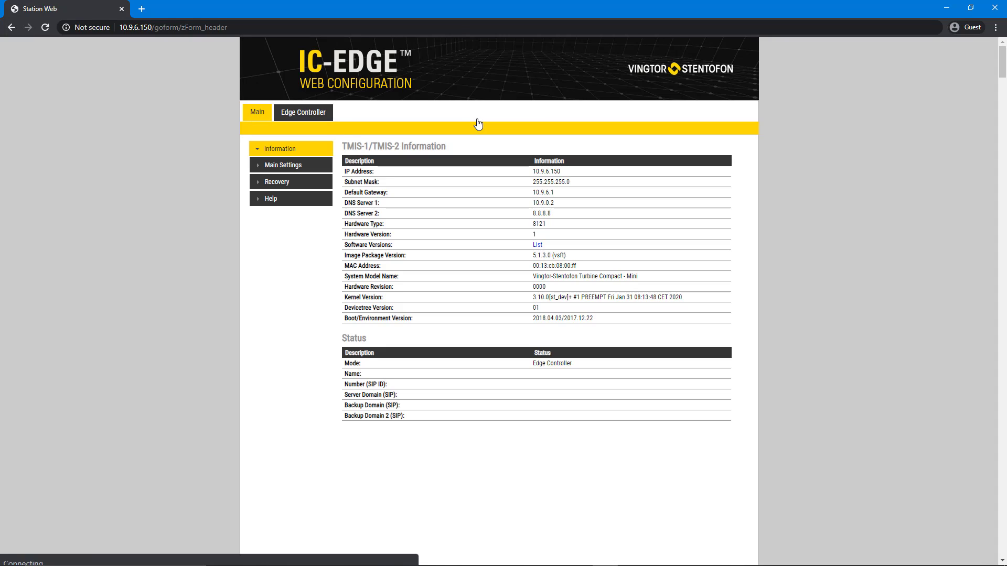
pyautogui.moveTo(387, 119)
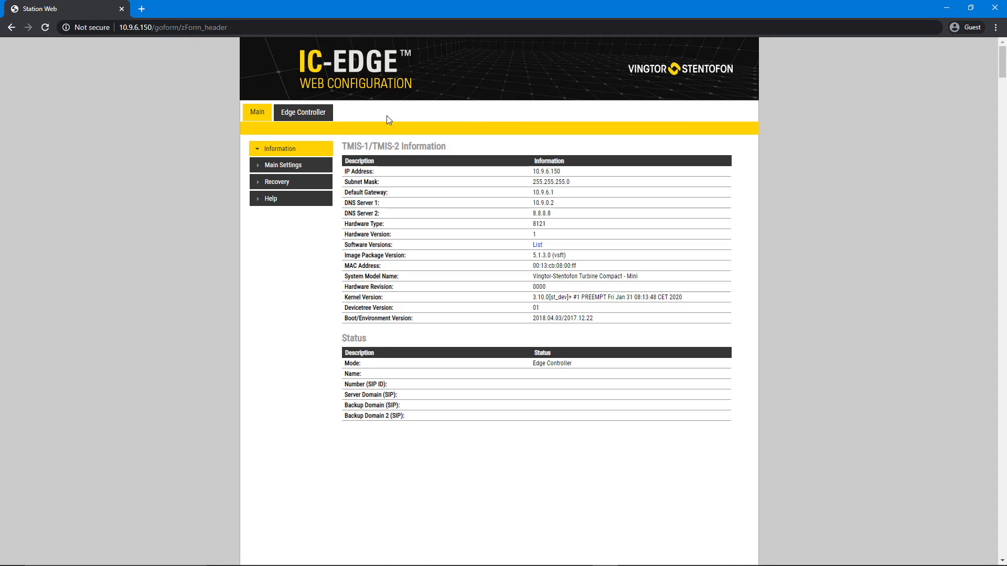
pyautogui.click(302, 112)
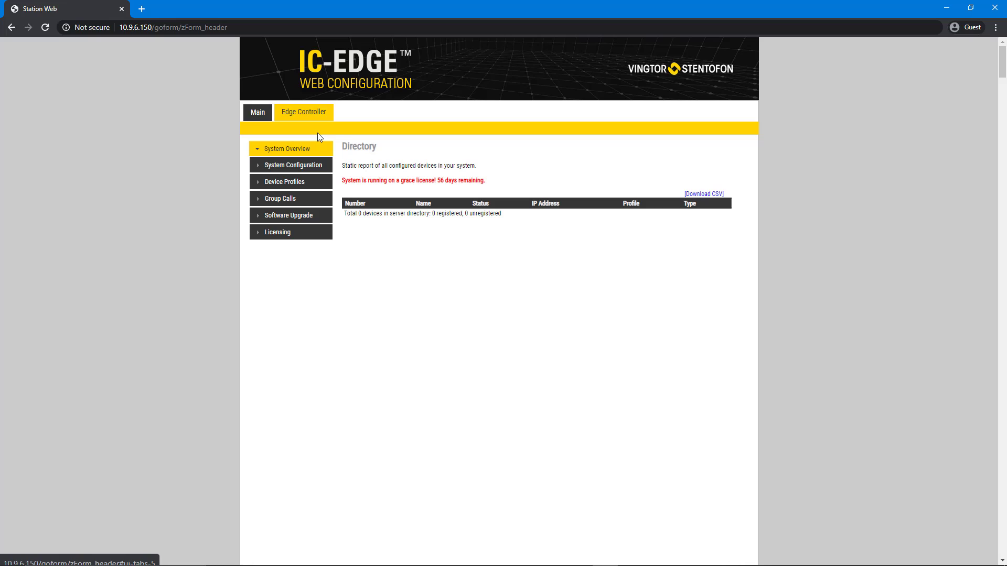
pyautogui.click(293, 165)
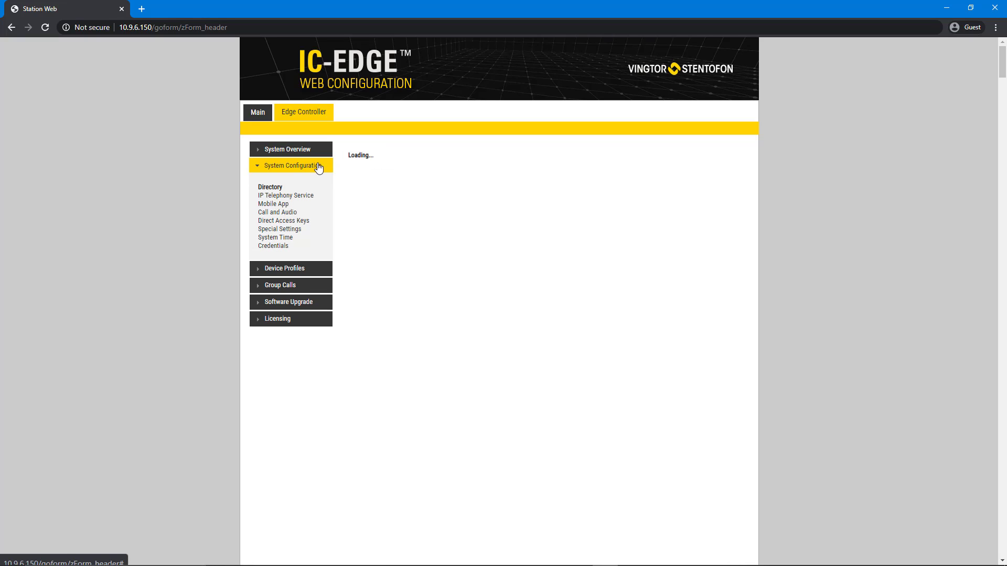
# Step: Show the Directory of auto-discovered devices and play a tone on one station to identify it
pyautogui.click(269, 187)
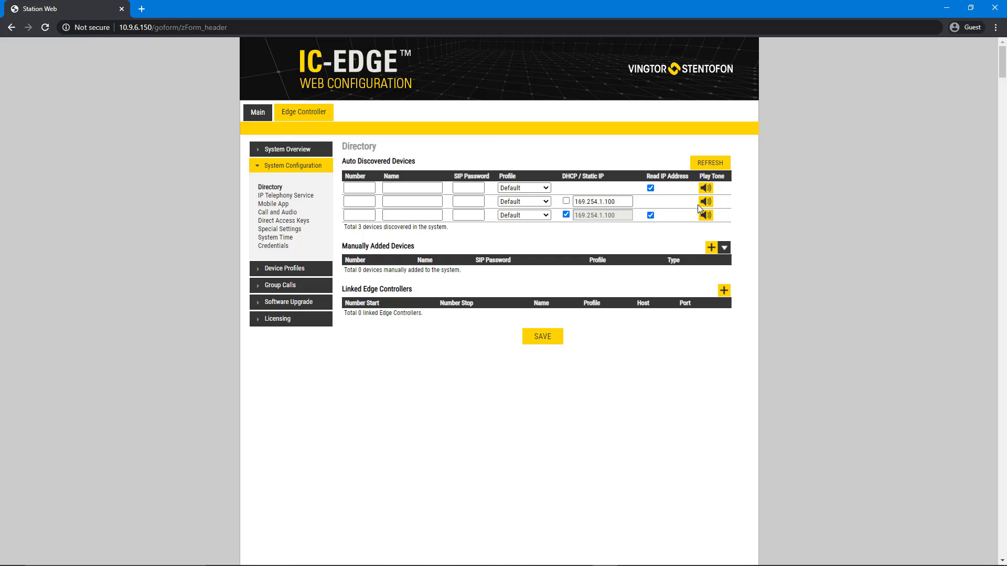
pyautogui.click(705, 201)
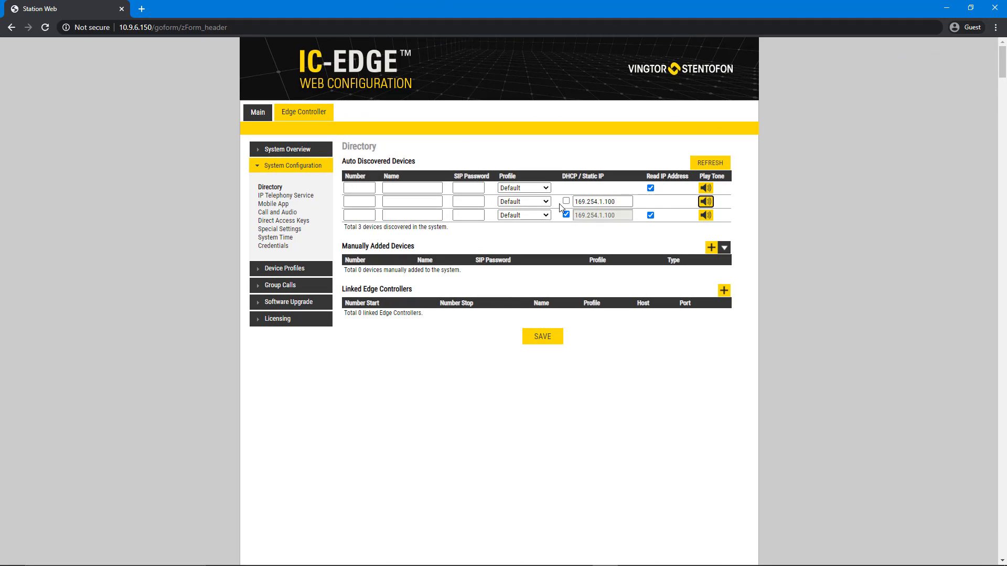
# Step: Assign 10 Storage, 11 Reception, 12 Front door, set Reception to DHCP, and save the directory
pyautogui.click(359, 186)
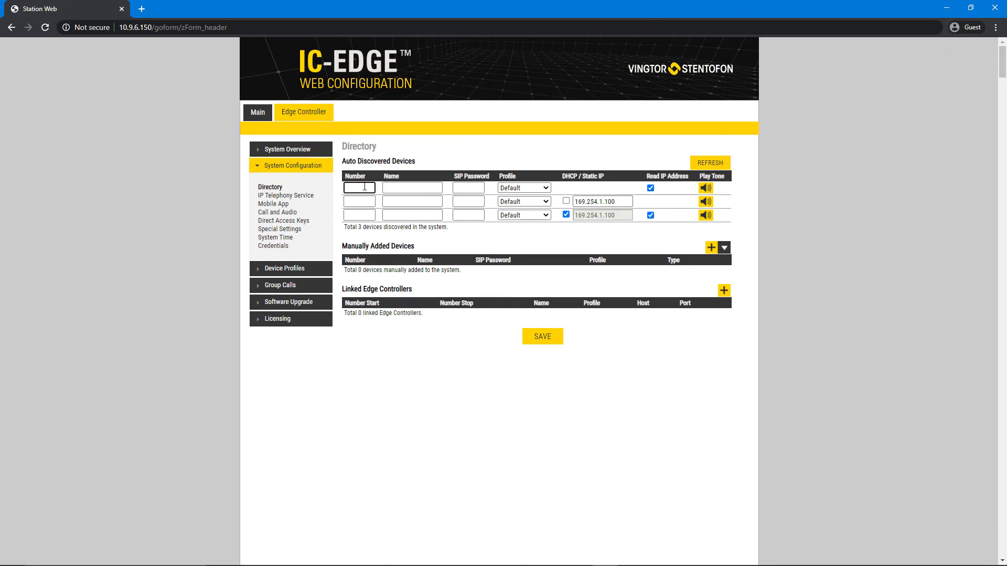
pyautogui.write('10')
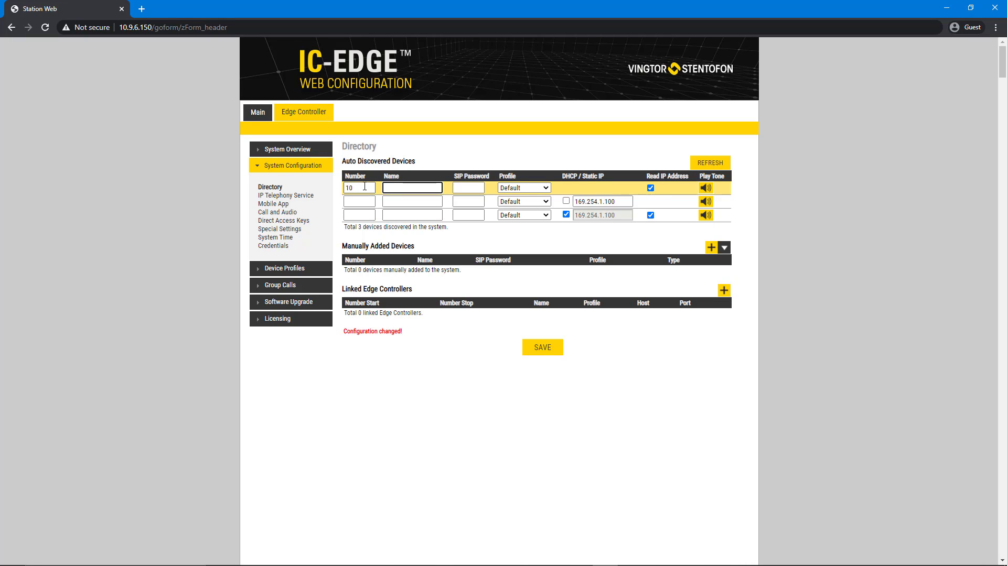
pyautogui.write('Storage')
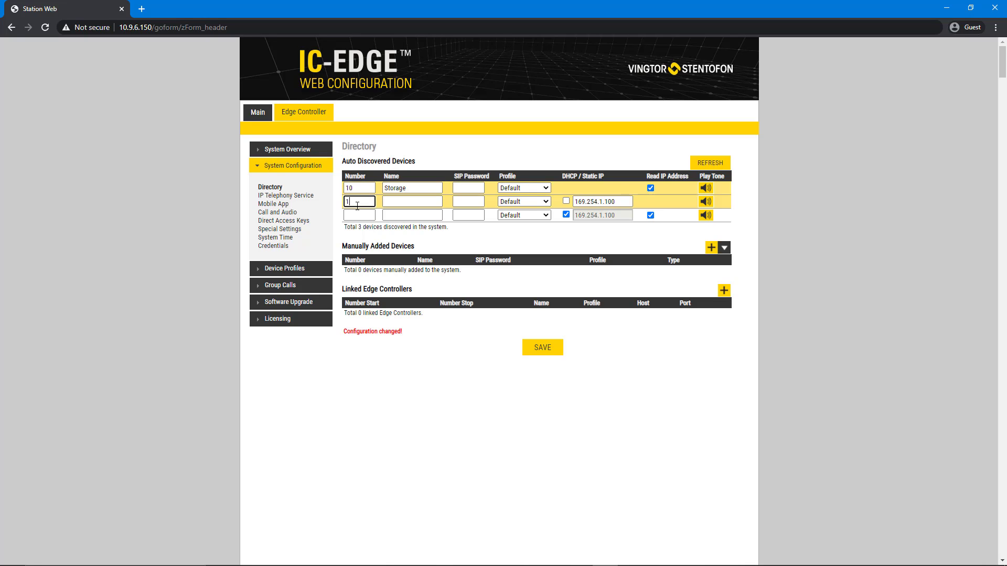
pyautogui.write('Reception')
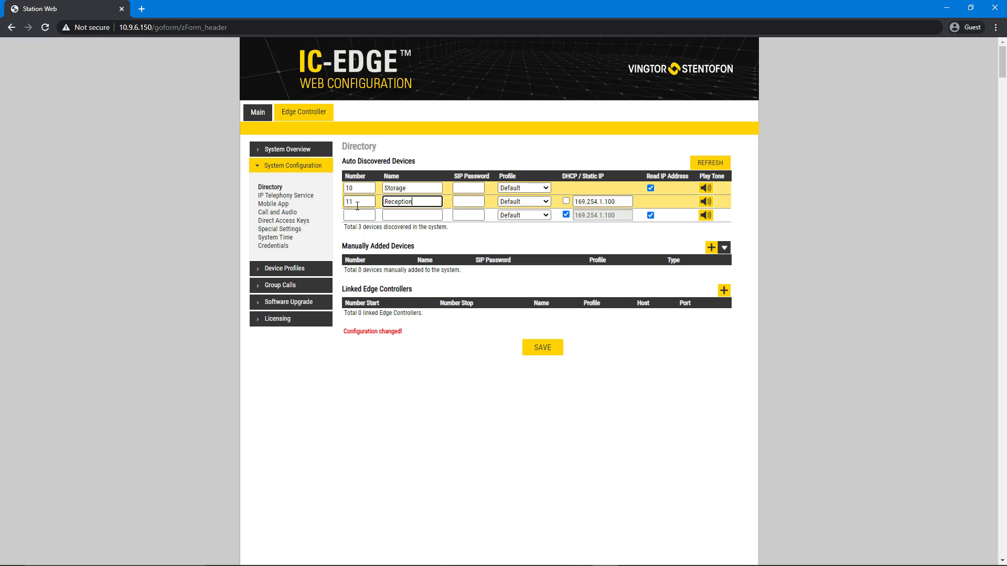
pyautogui.write('12')
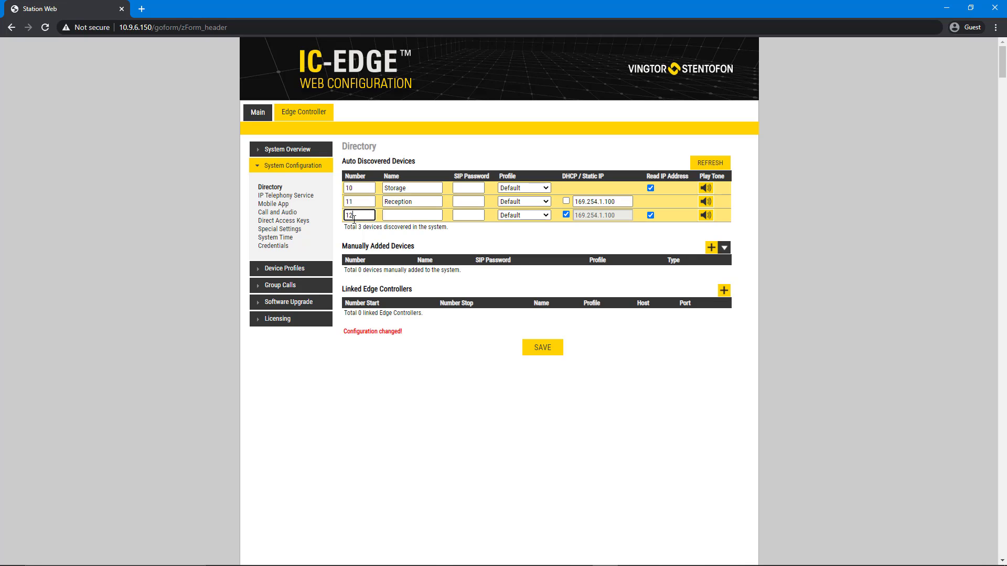
pyautogui.write('Front door')
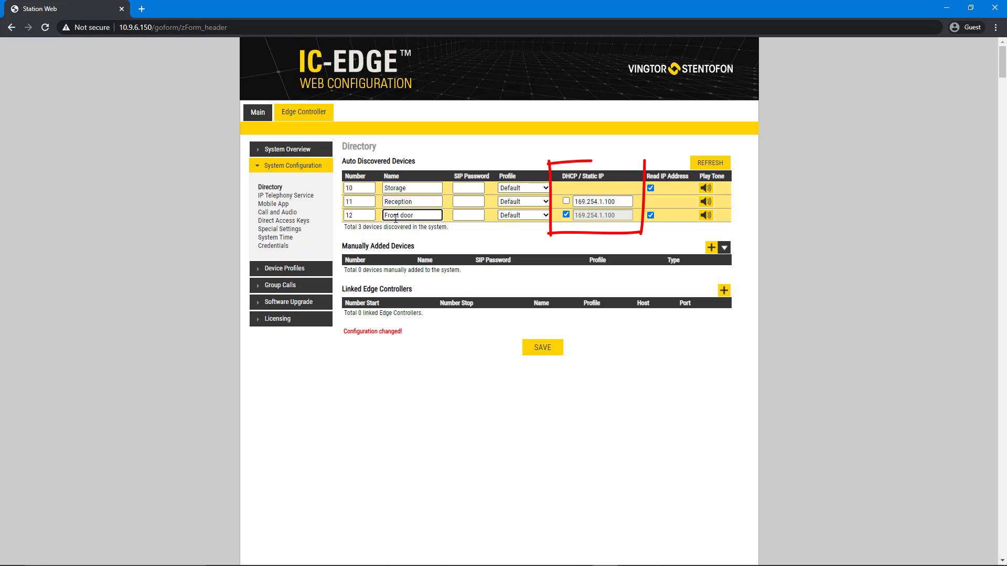
pyautogui.click(566, 202)
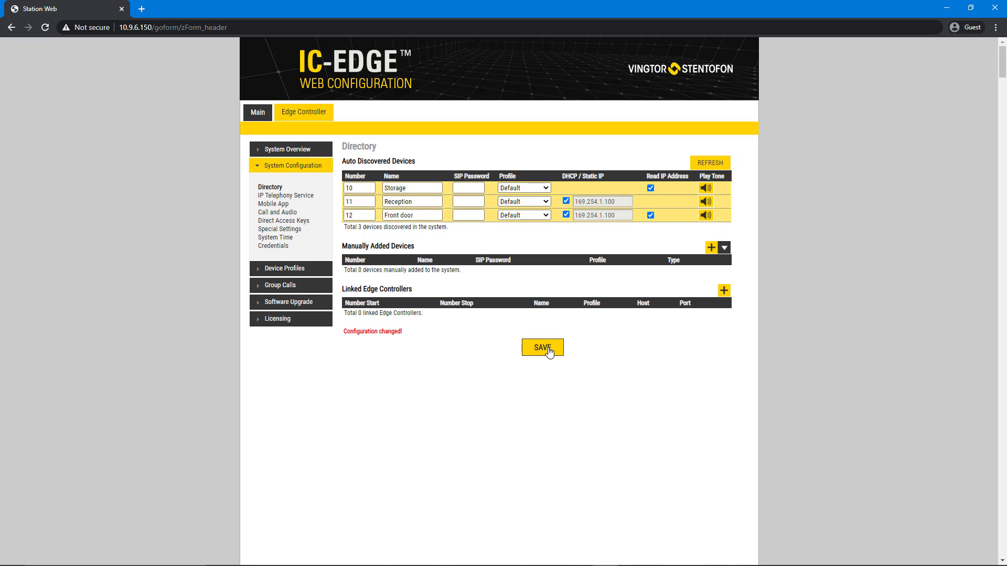
pyautogui.click(541, 347)
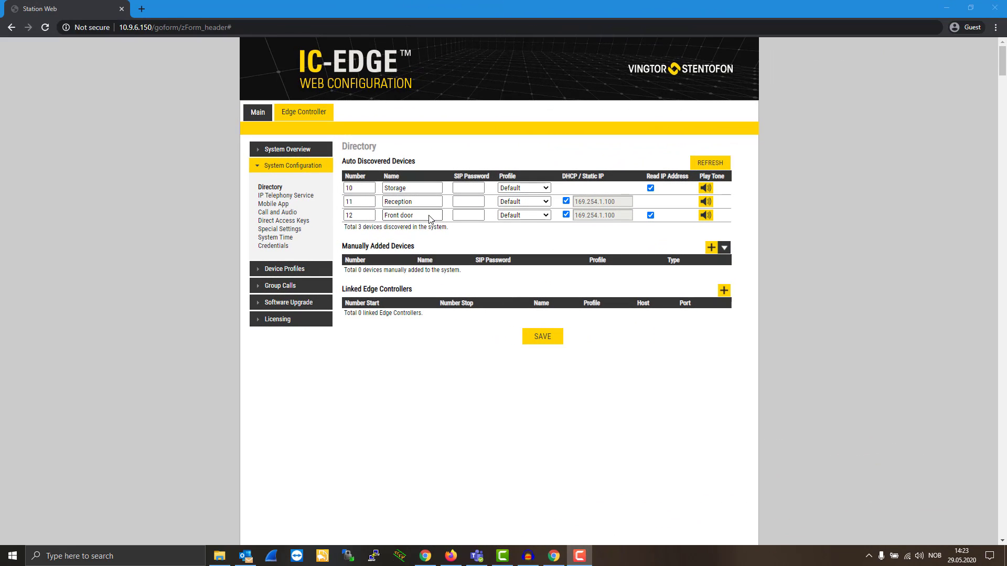
pyautogui.moveTo(312, 222)
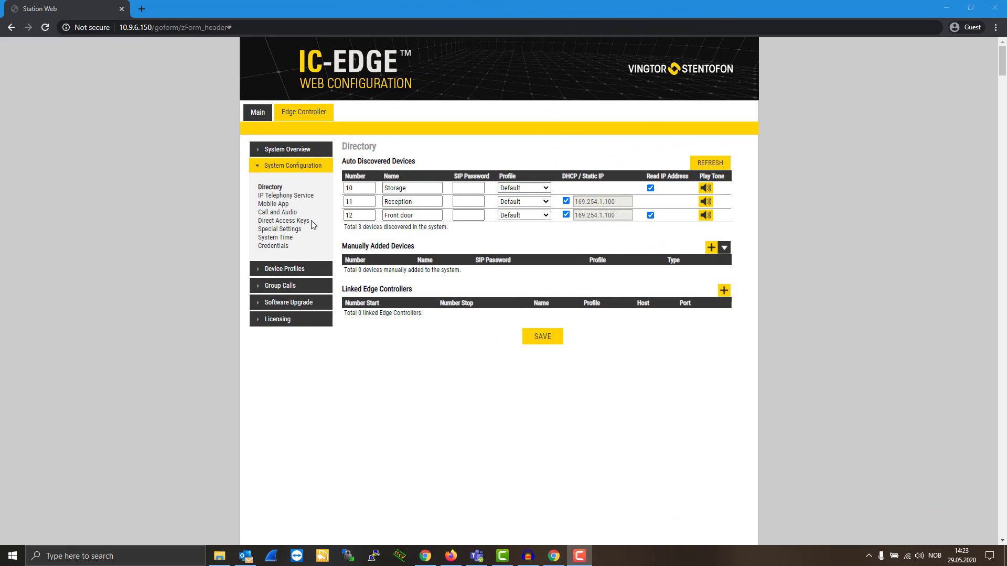
# Step: In Direct Access Keys set Front door's Button 1 to call 11 and save
pyautogui.click(283, 220)
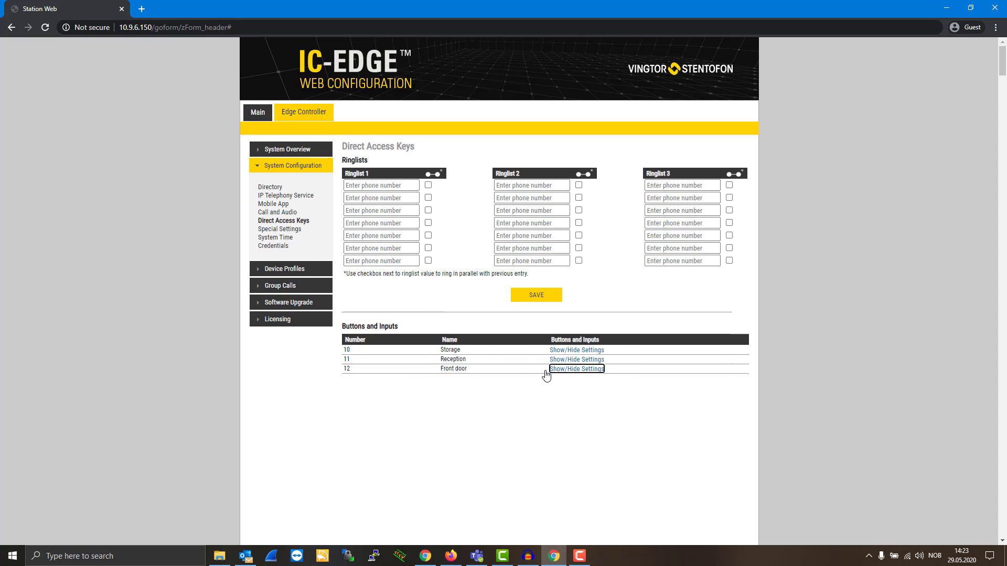
pyautogui.click(576, 368)
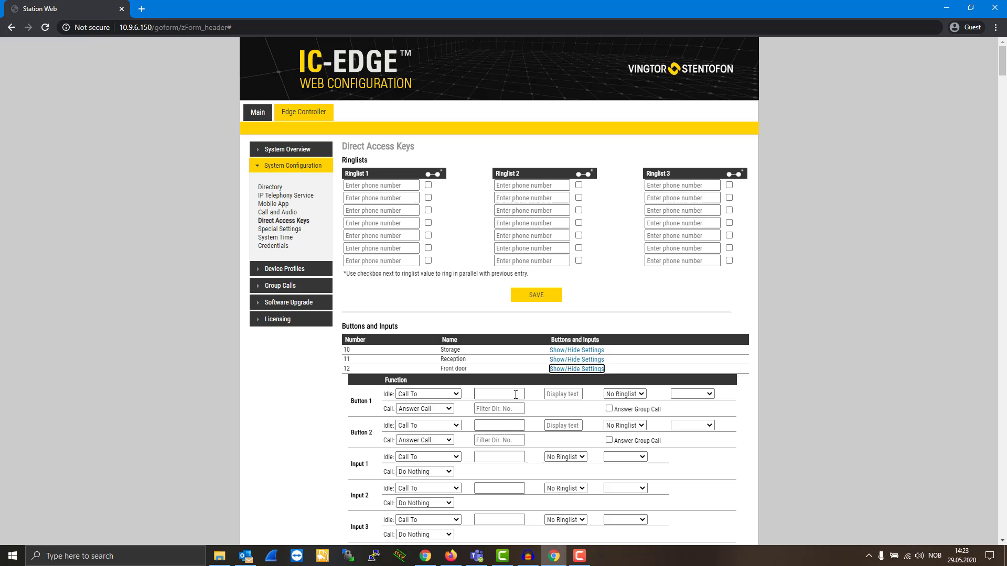
pyautogui.write('11')
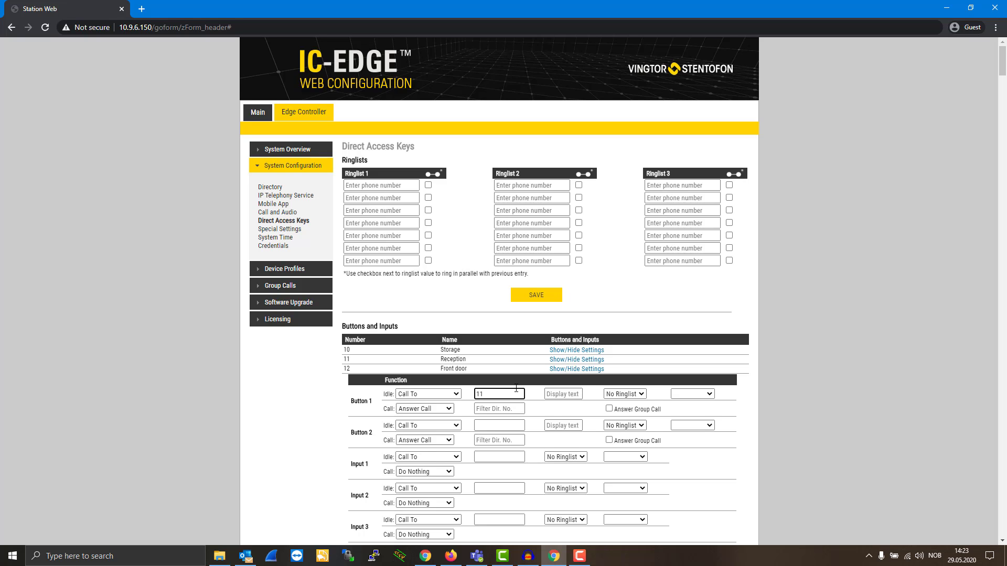
pyautogui.scroll(-3)
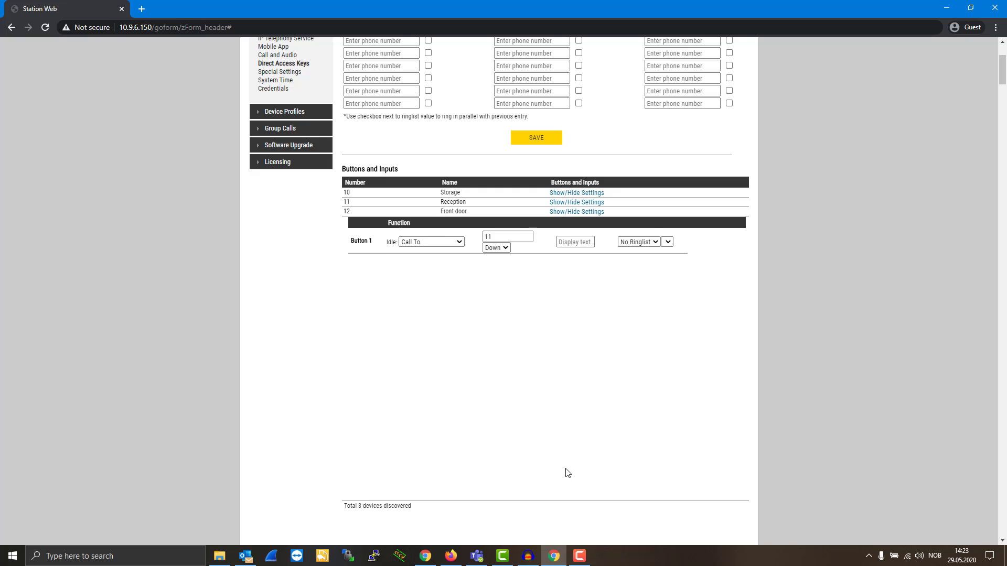
pyautogui.click(575, 202)
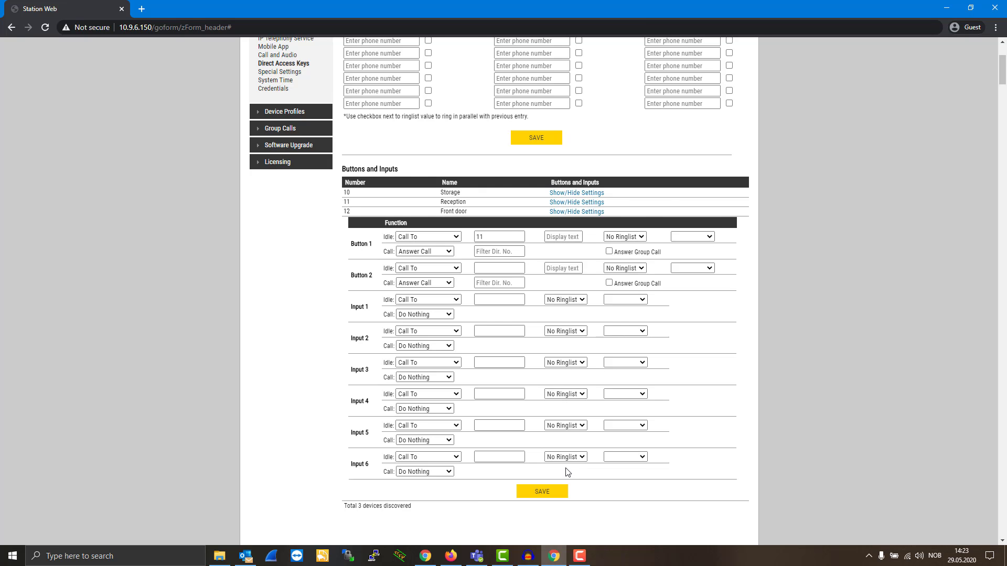
pyautogui.click(269, 187)
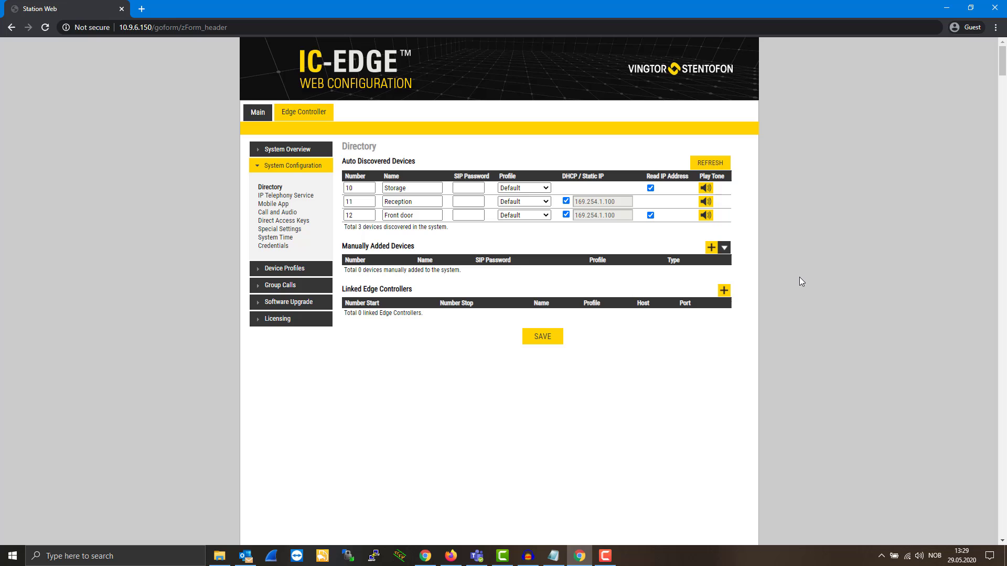
pyautogui.moveTo(353, 171)
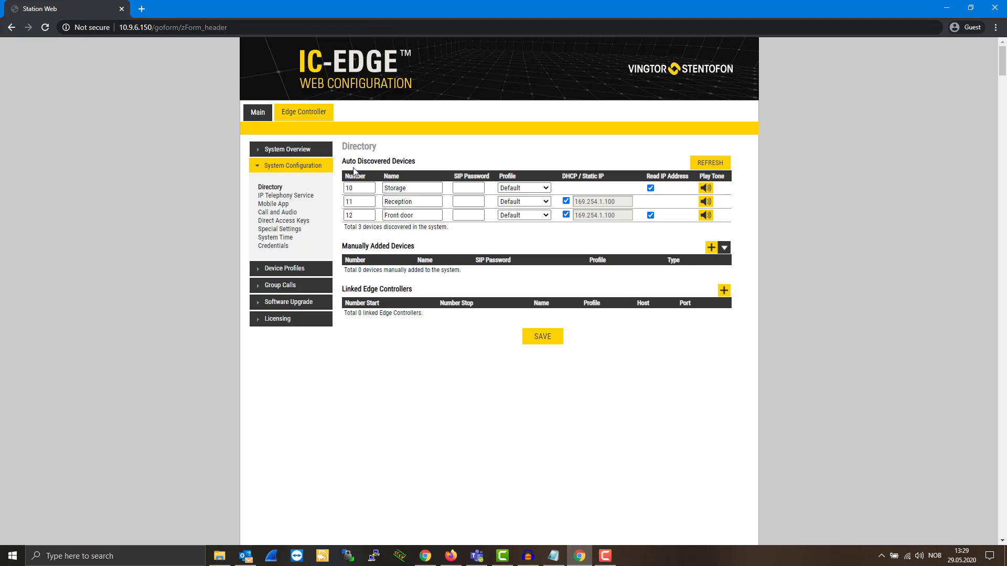
# Step: View the System Overview report listing Storage, Reception and Front door as registered
pyautogui.click(287, 148)
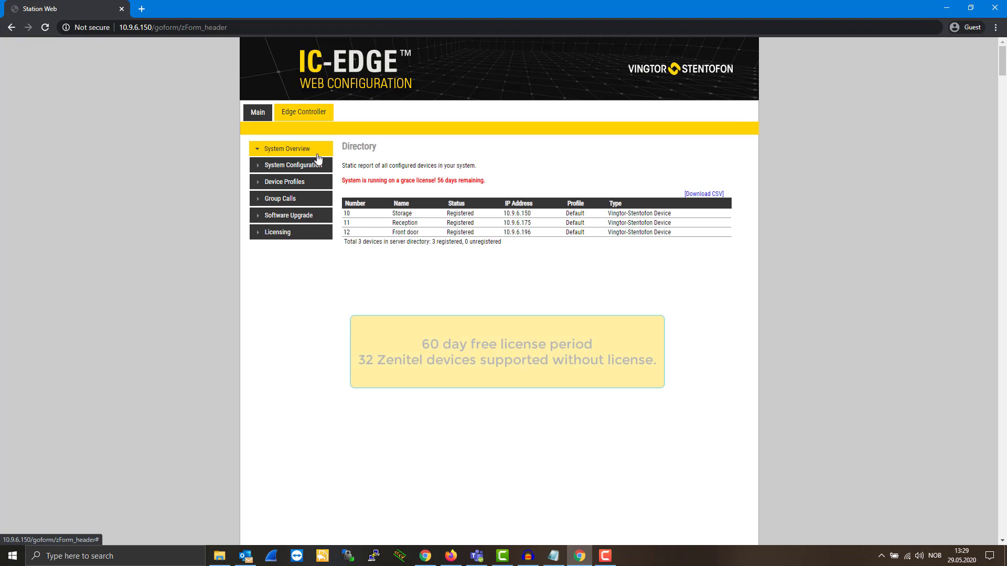